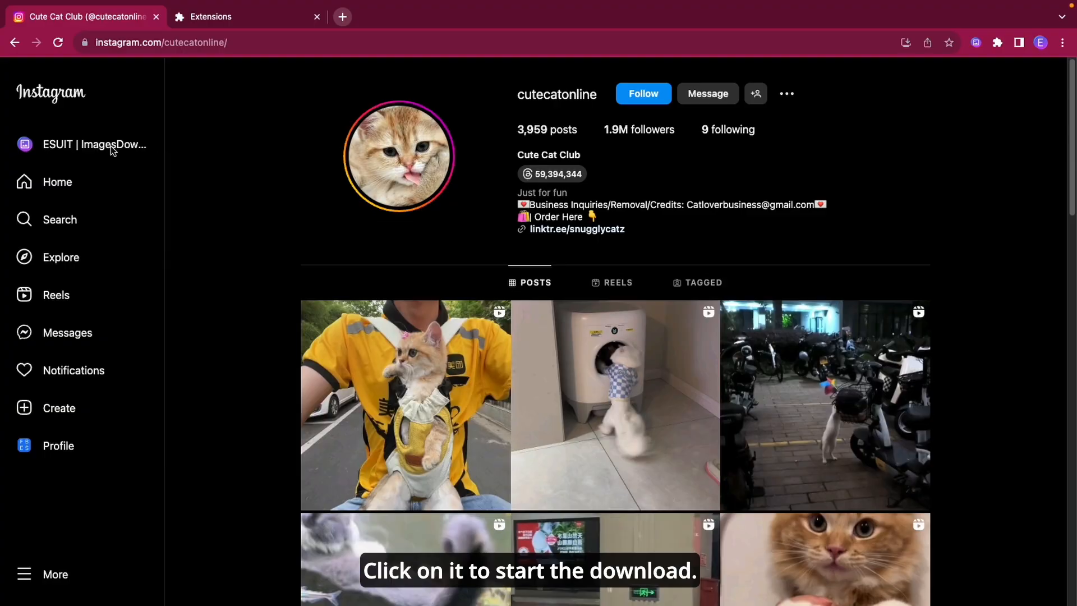
- From the downloader panel, select three cutecatonline posts and download them
click(95, 145)
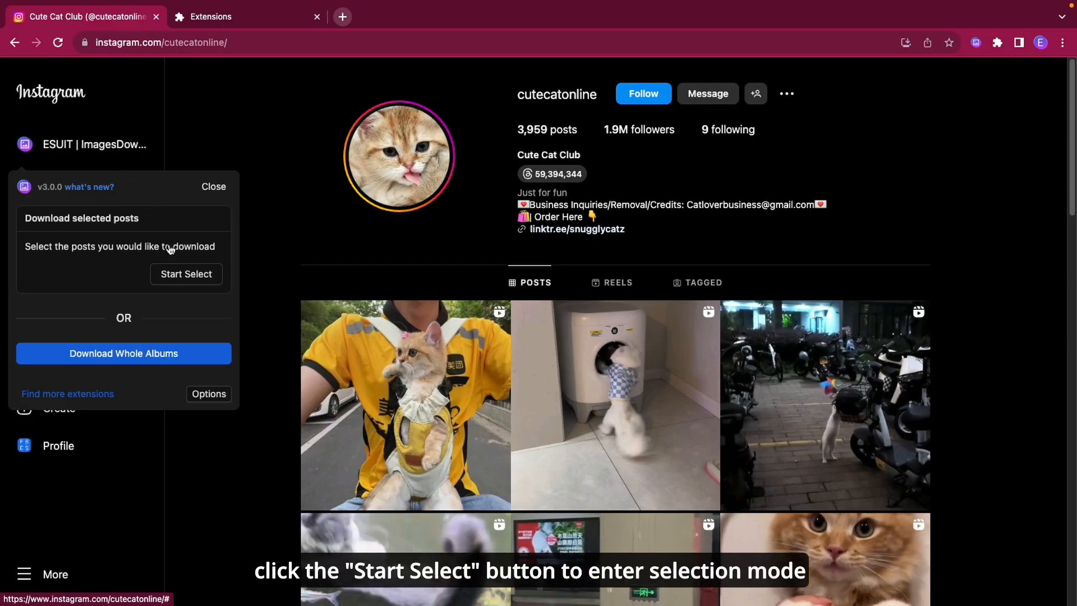
click(185, 274)
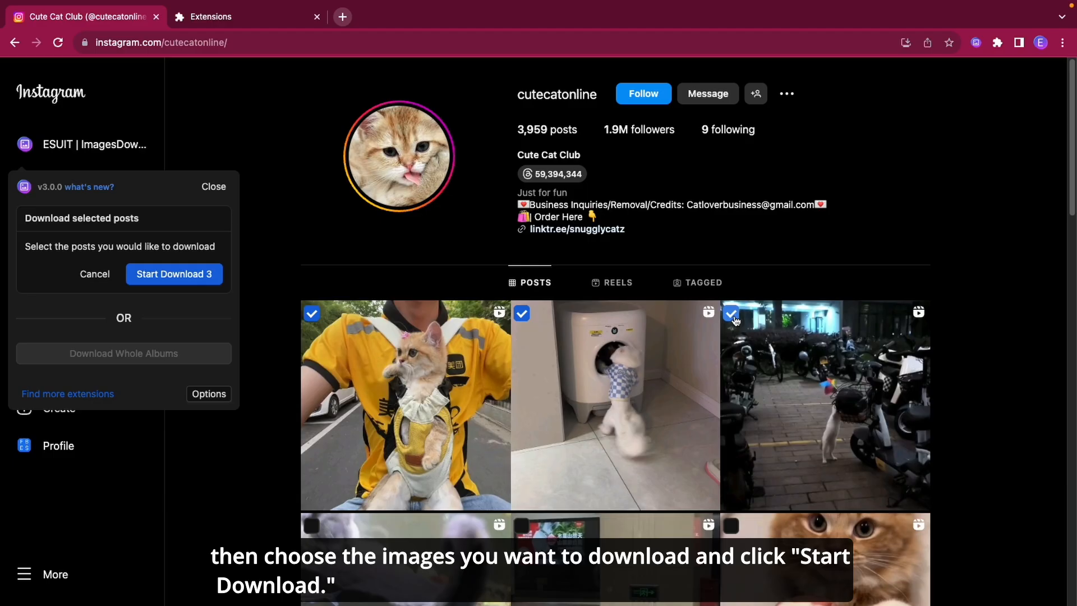
click(174, 274)
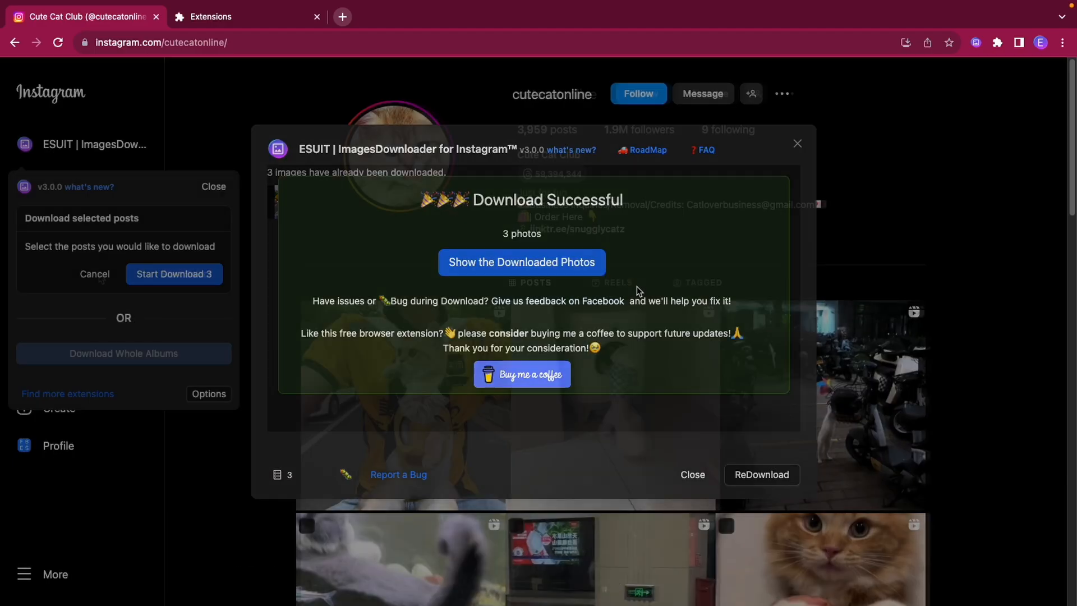
- Dismiss the success summary and download the cutecatonline profile's whole album of posts
click(693, 474)
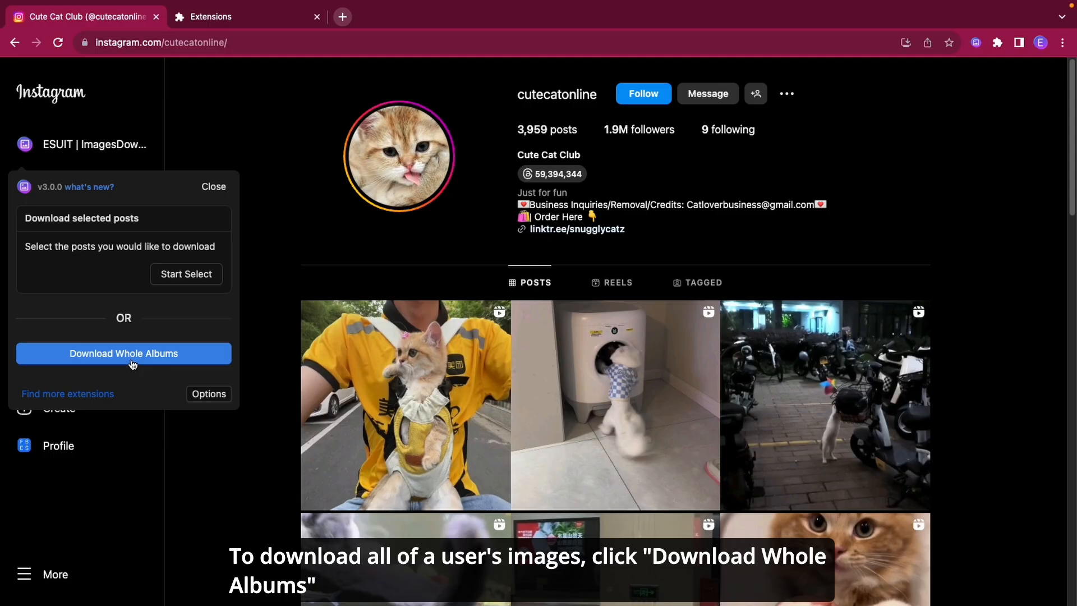
click(124, 354)
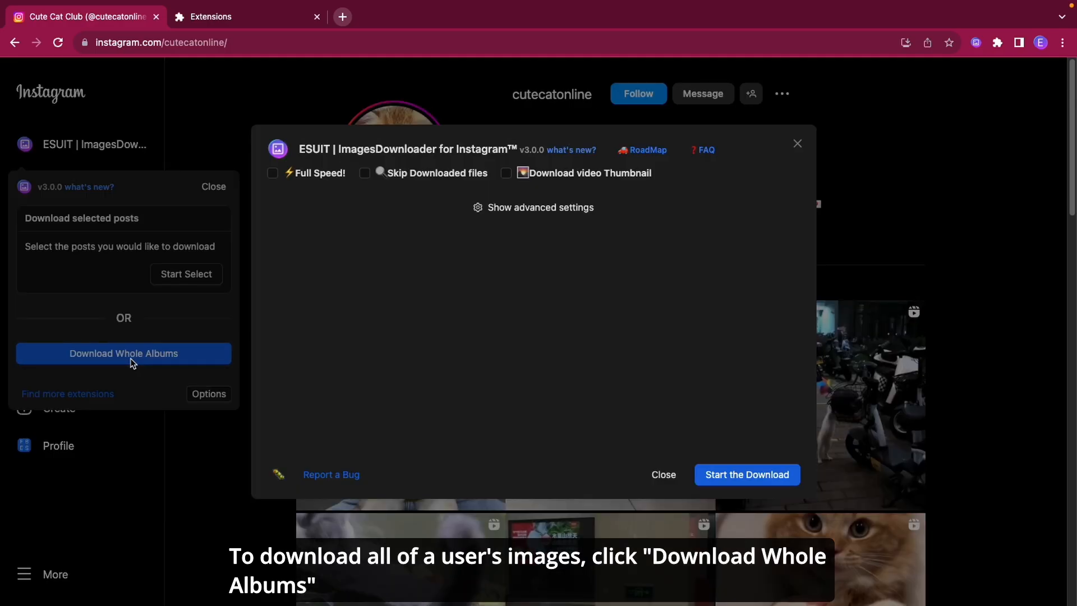
click(748, 475)
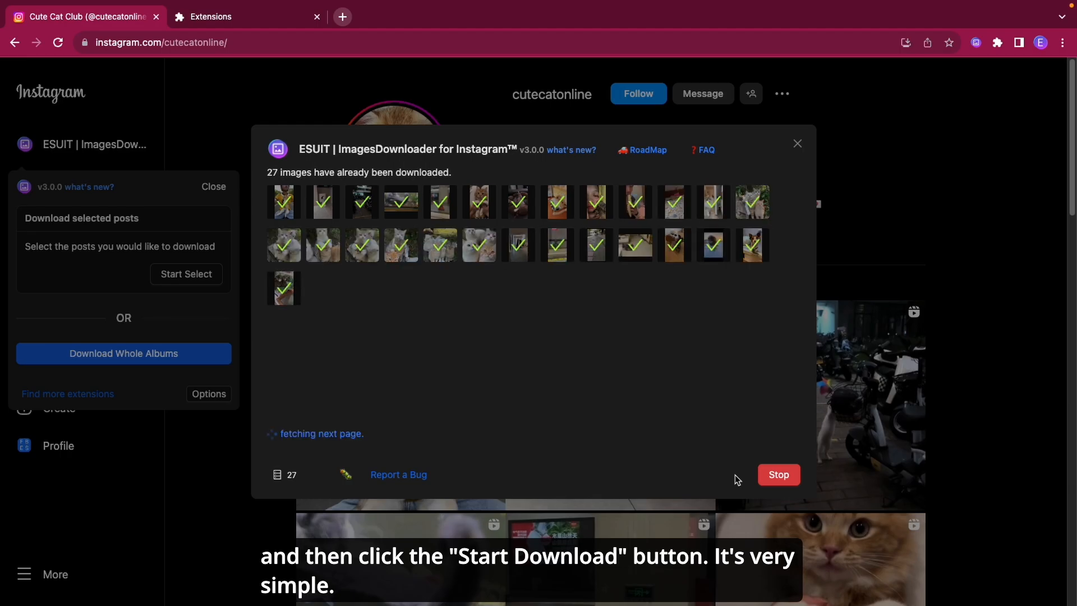
- Switch to the TAGGED view and start downloading all tagged images
click(704, 283)
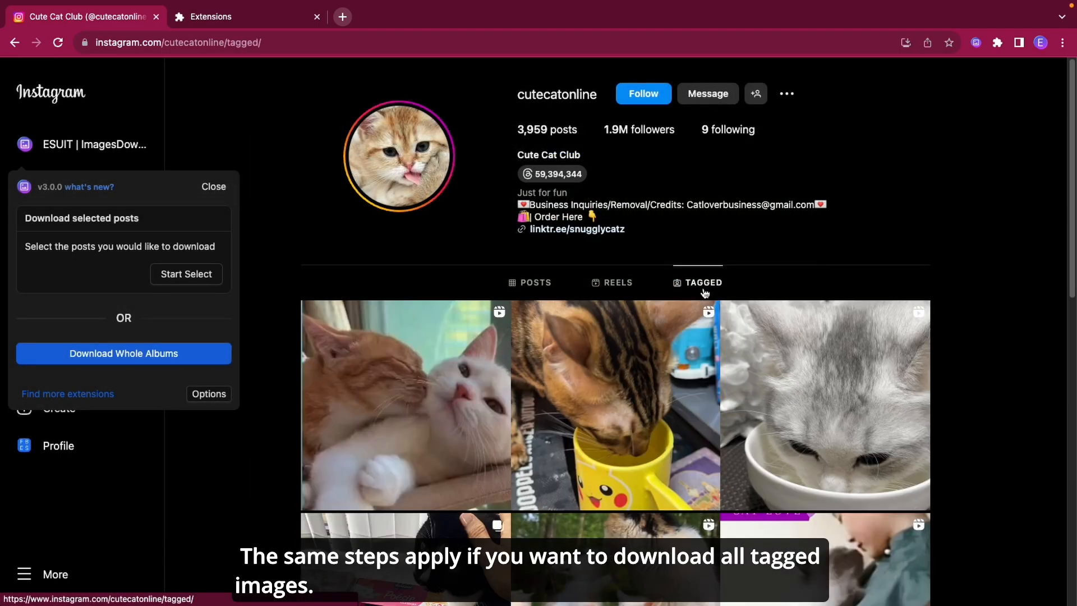
mouse_move(186, 353)
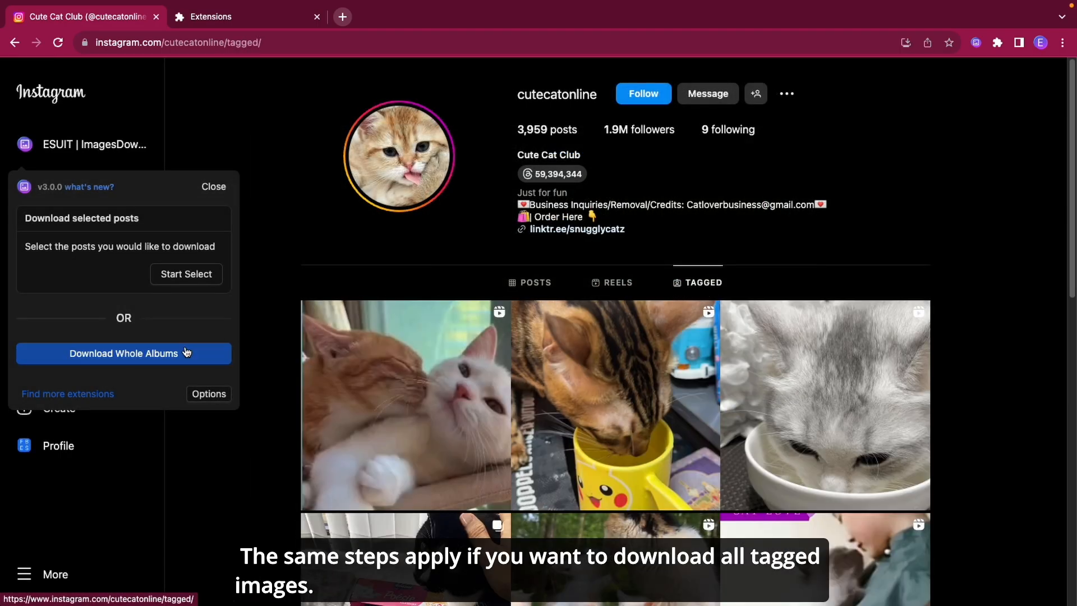
click(123, 354)
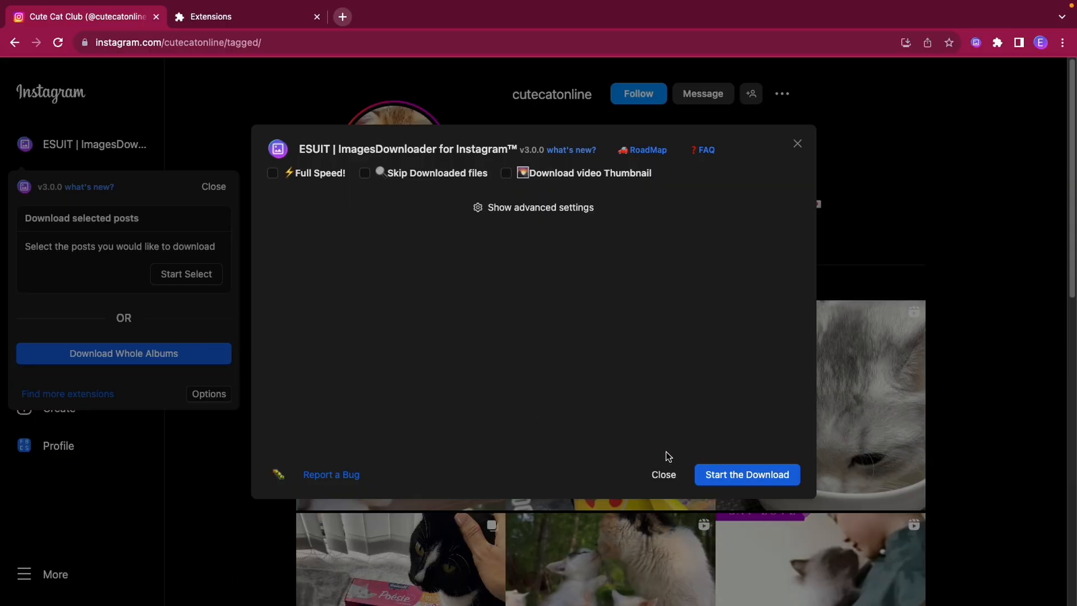
click(747, 474)
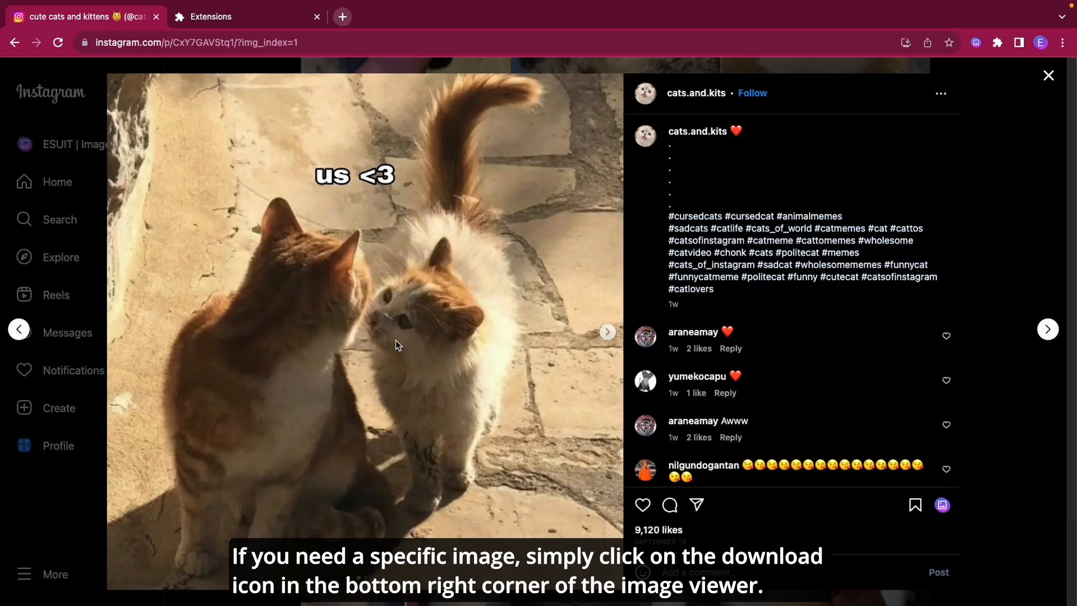
mouse_move(902, 491)
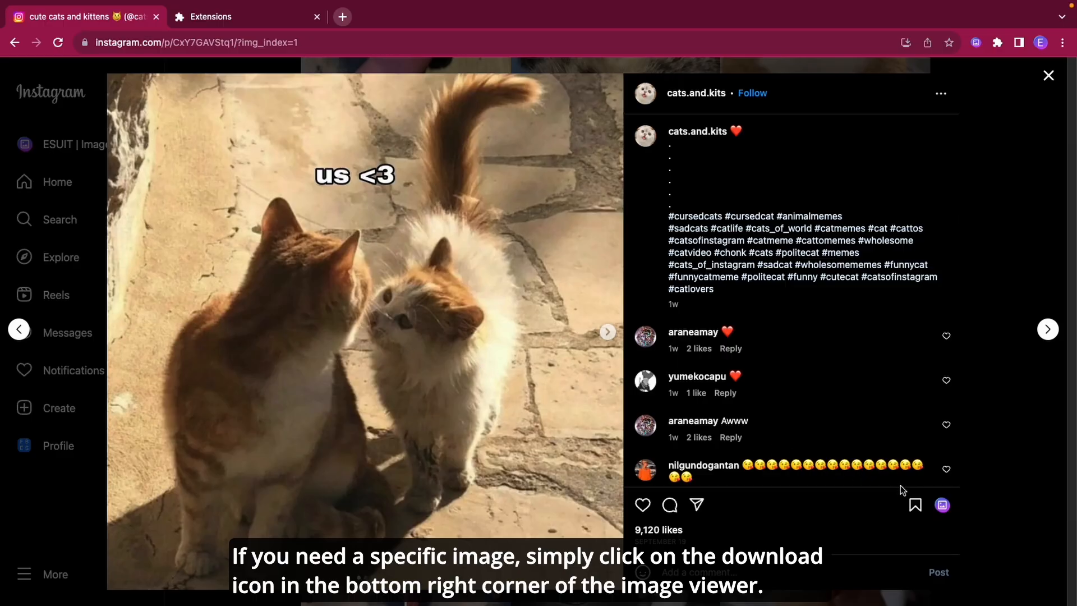
- Use Select to Download on the cats.and.kits album post and download two of its three images
click(942, 506)
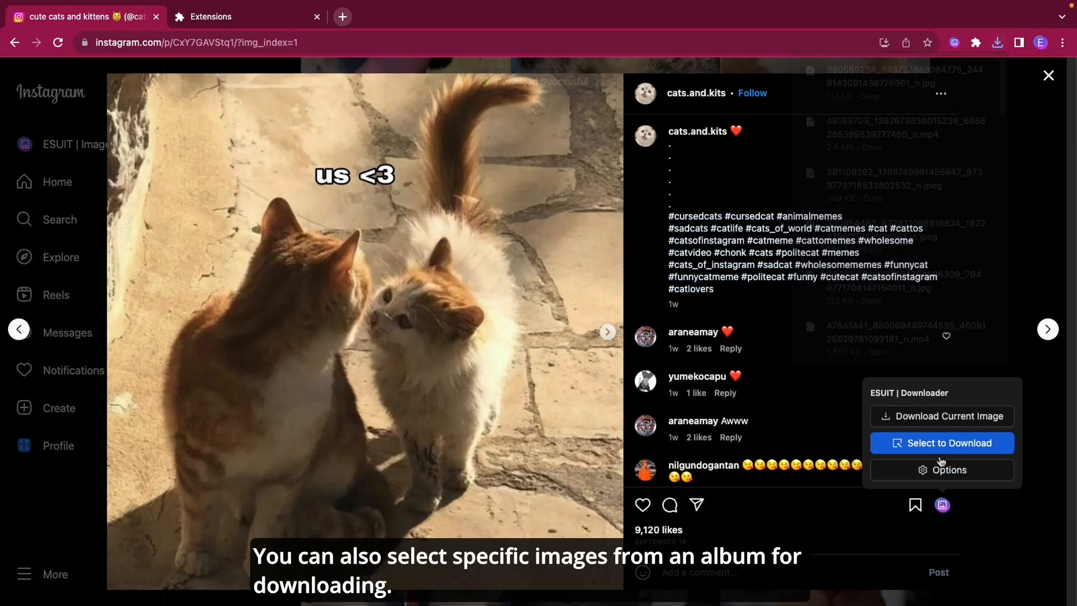
click(942, 442)
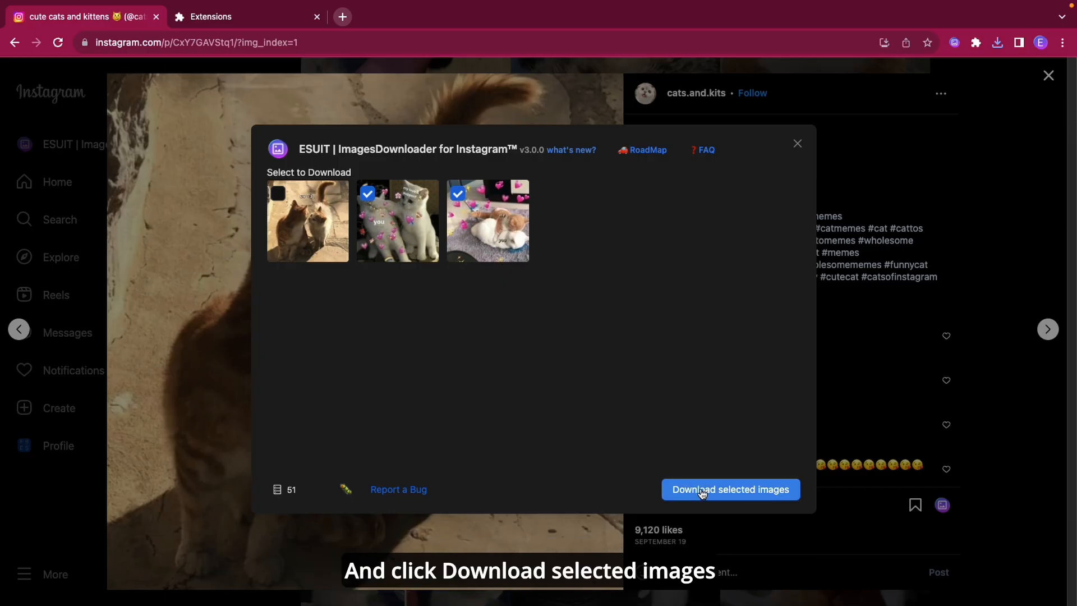
click(731, 489)
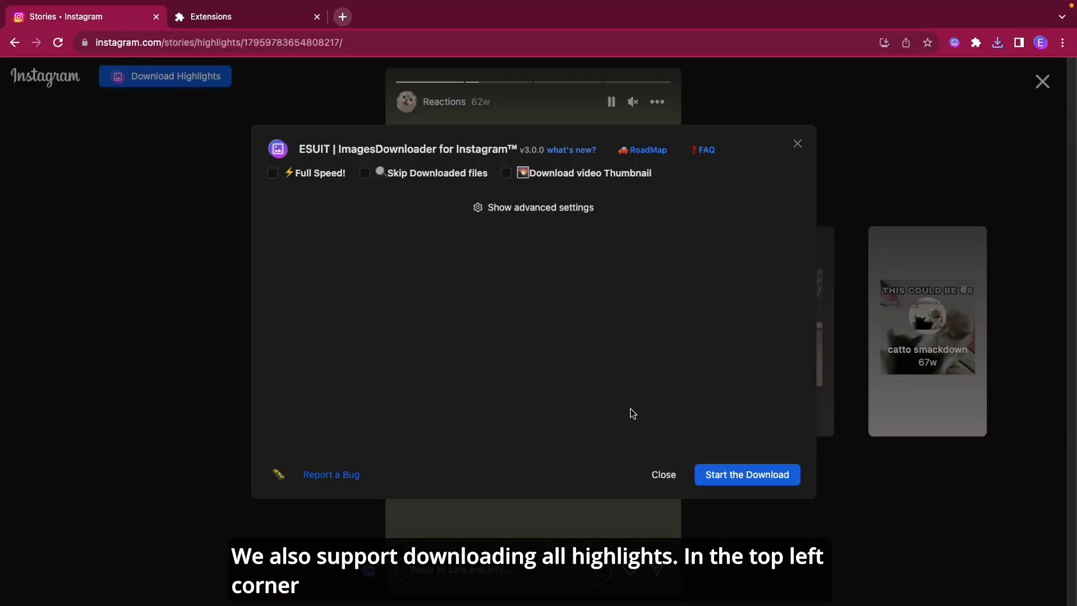
- Download all 22 highlight photos and dismiss the success summary
click(747, 473)
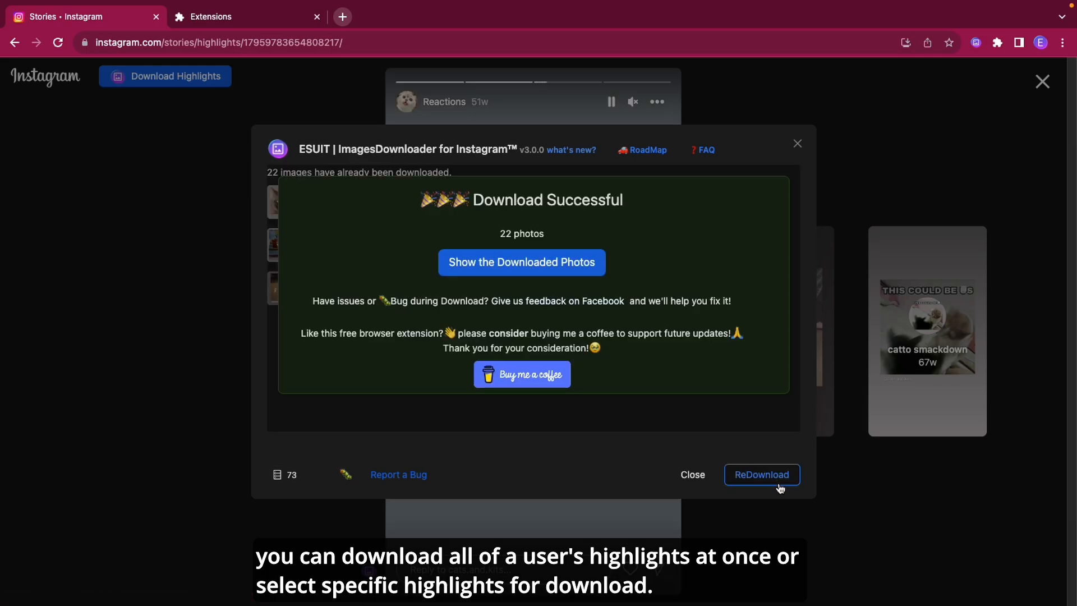
click(692, 473)
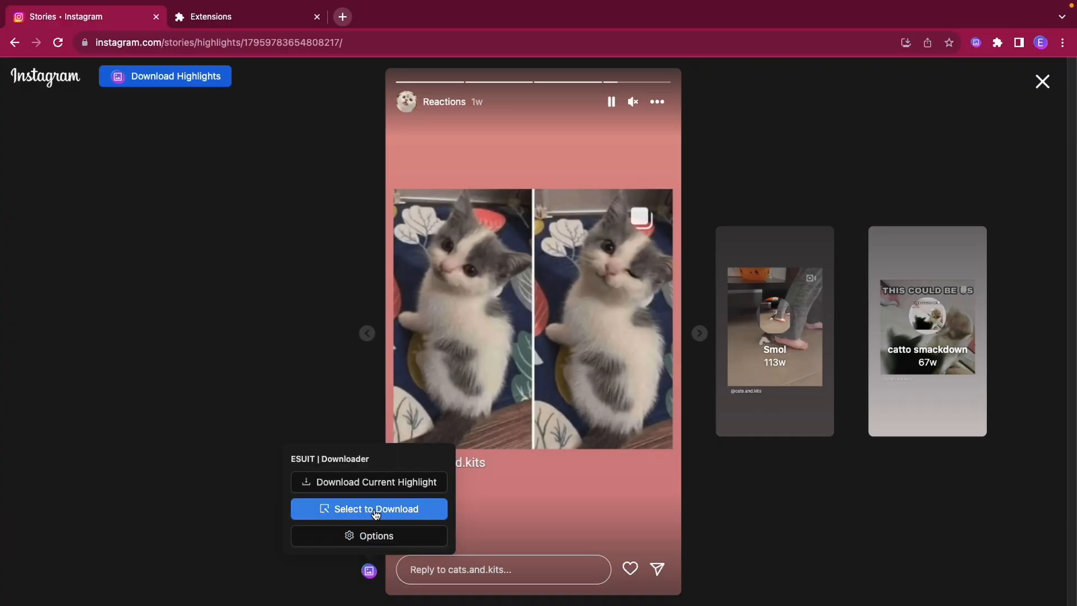
- Choose Select to Download and mark the two-kitten highlight for download
click(369, 509)
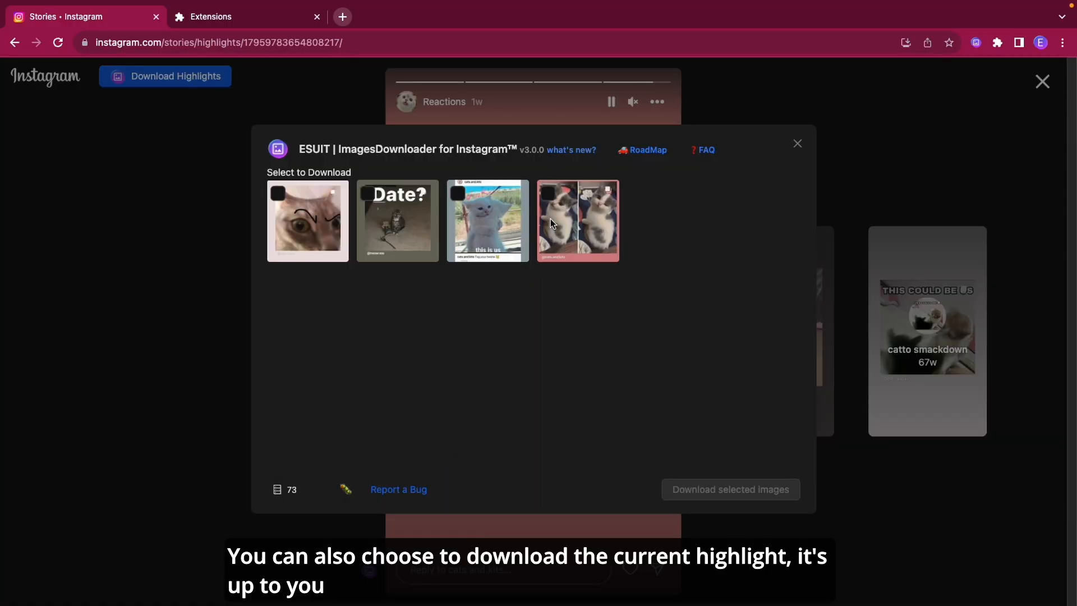
click(487, 221)
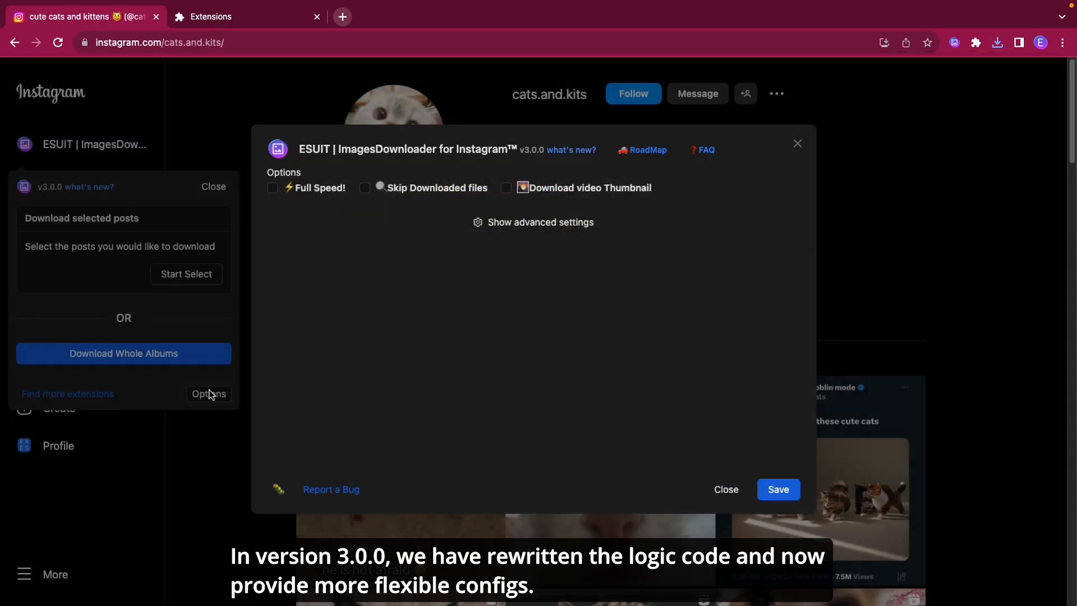
mouse_move(223, 393)
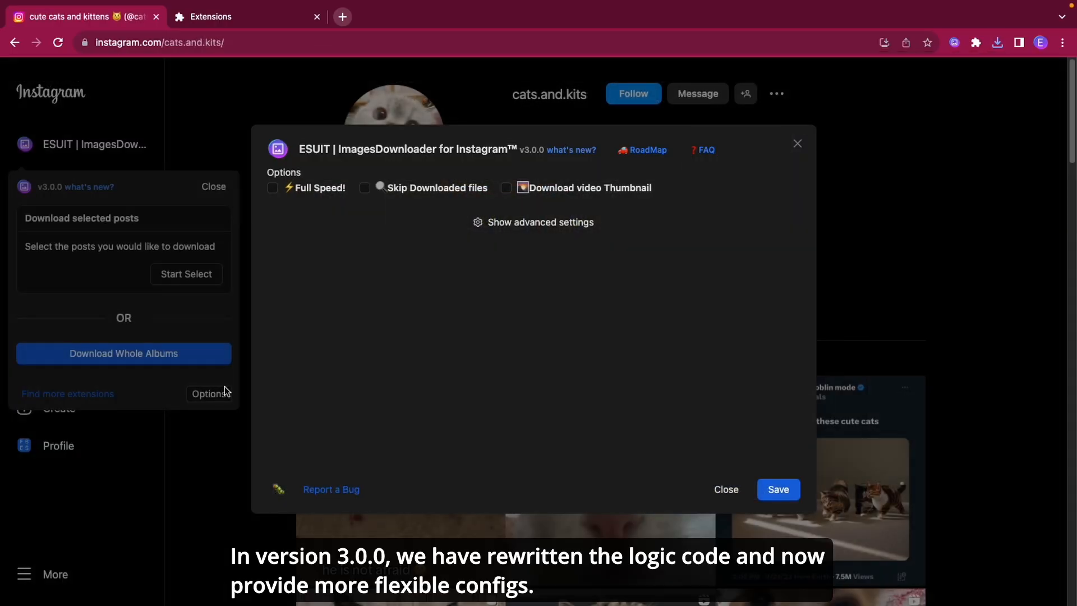
mouse_move(356, 301)
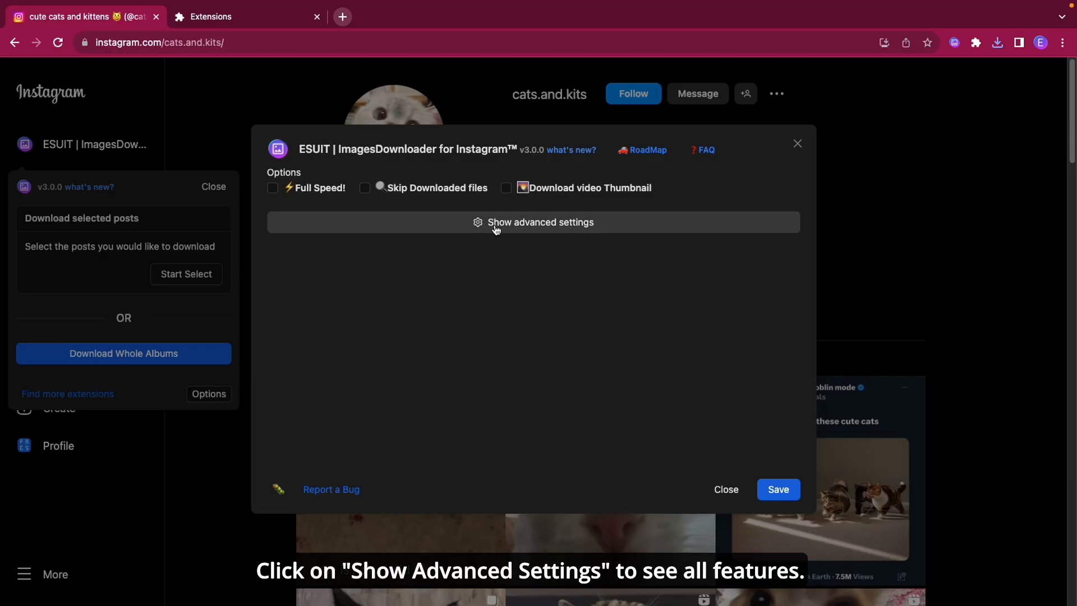
click(540, 222)
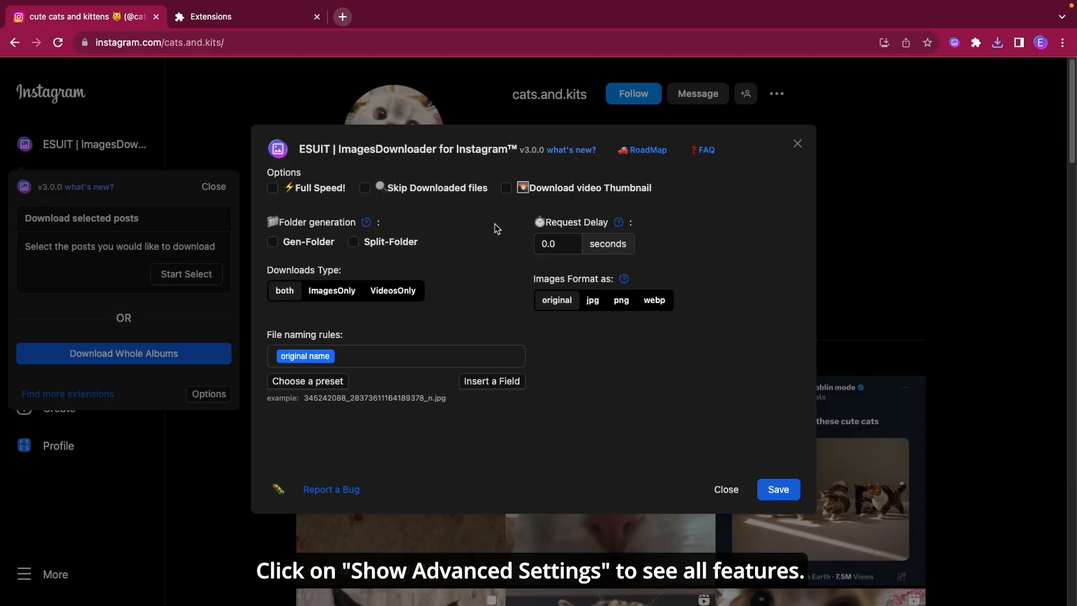
mouse_move(336, 190)
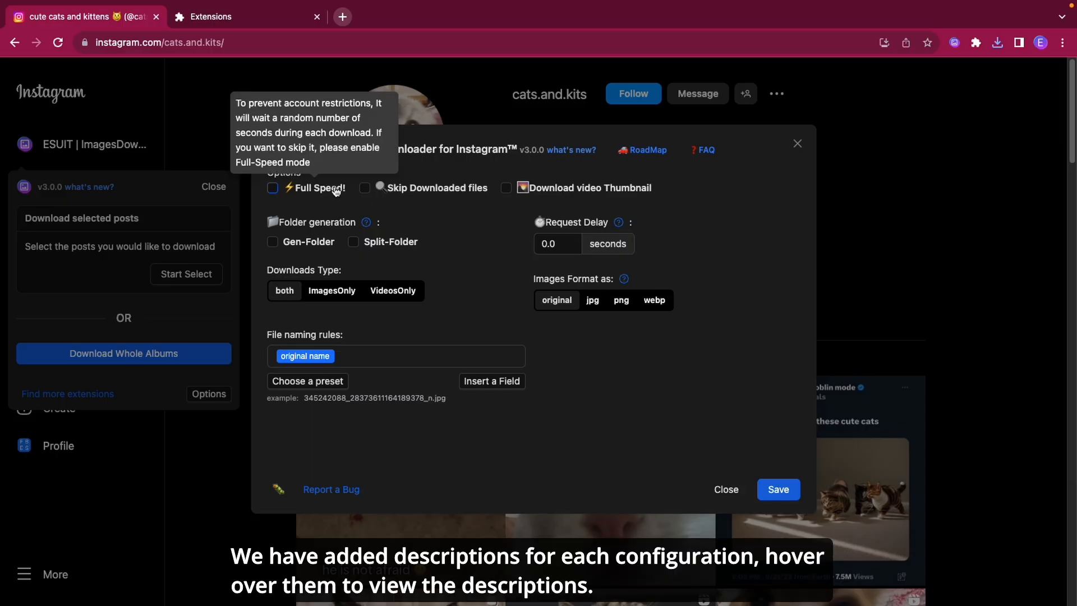
mouse_move(380, 187)
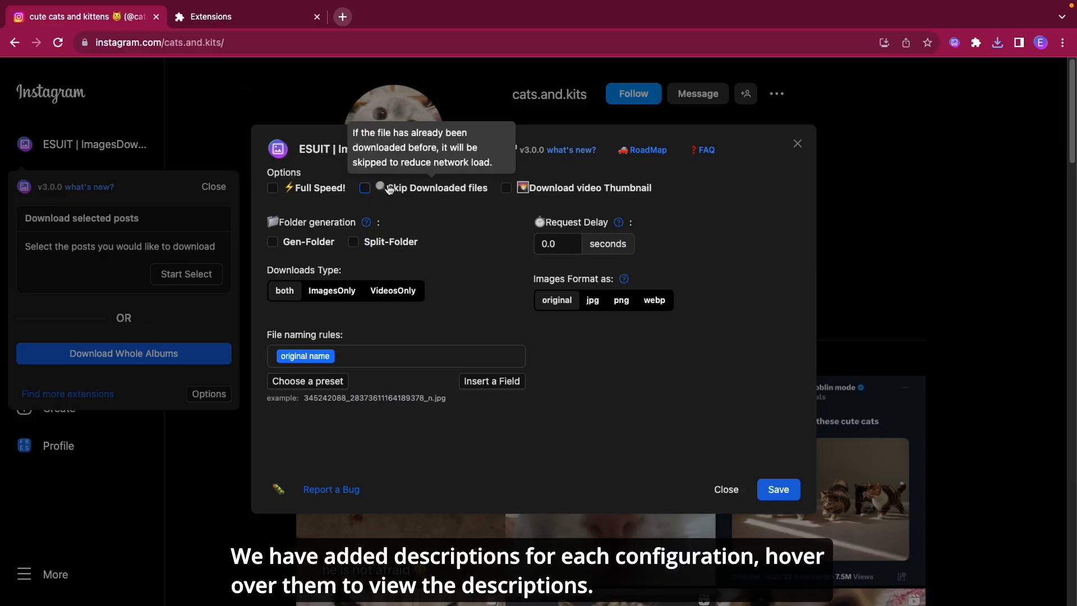
mouse_move(543, 191)
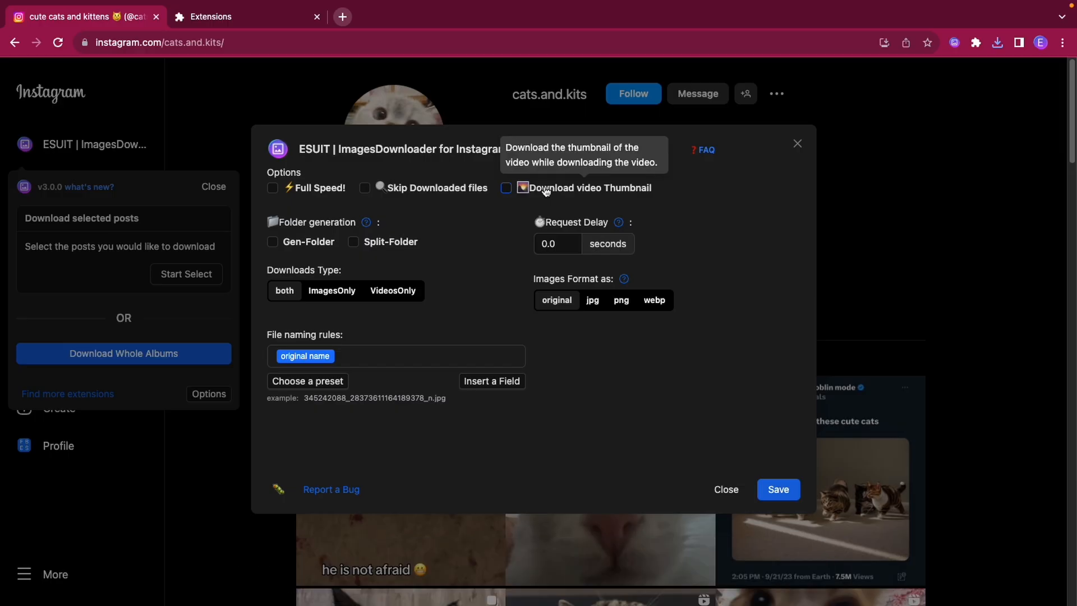
mouse_move(534, 199)
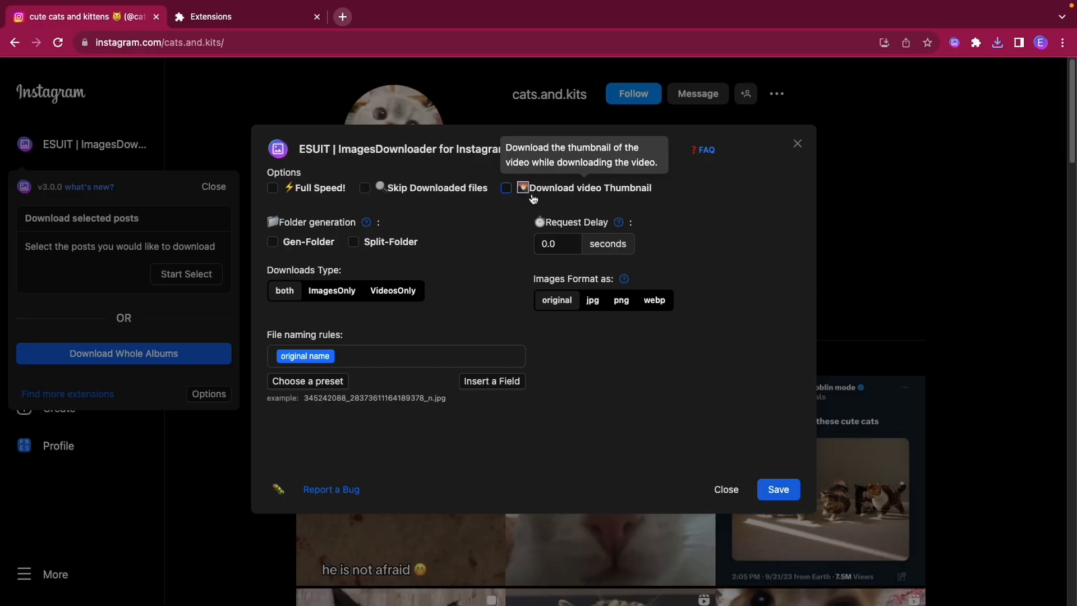
mouse_move(381, 355)
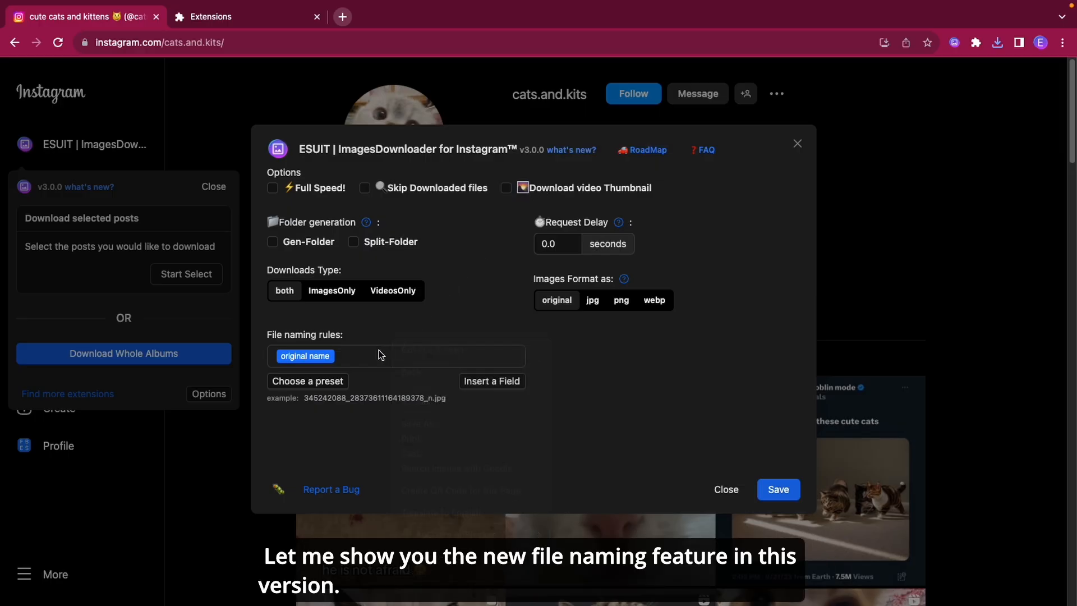
mouse_move(372, 354)
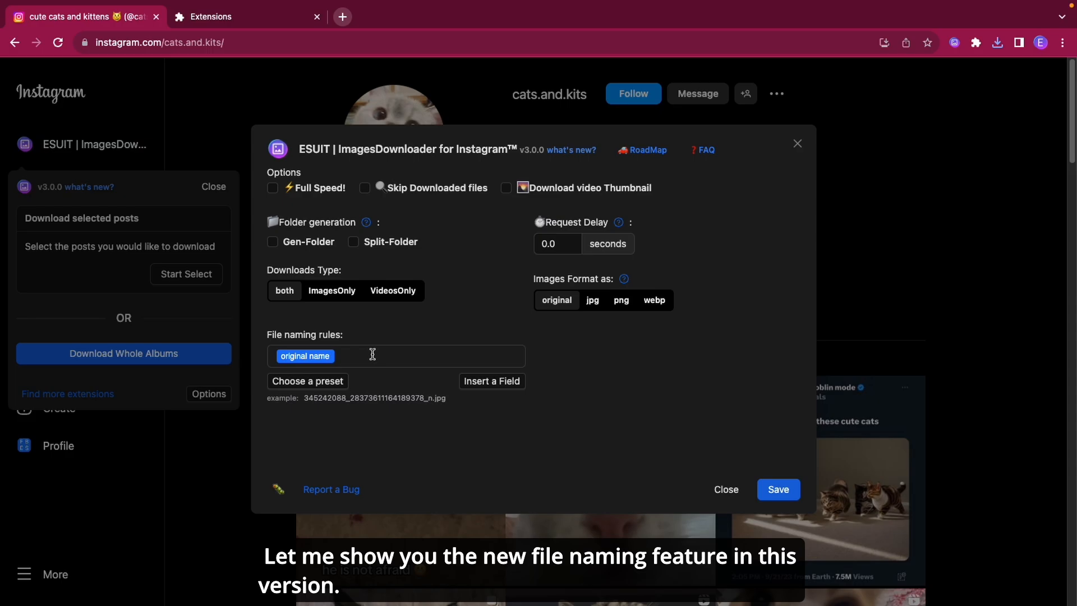
- Apply the index_date preset naming rule and append _myphoto to it
click(396, 356)
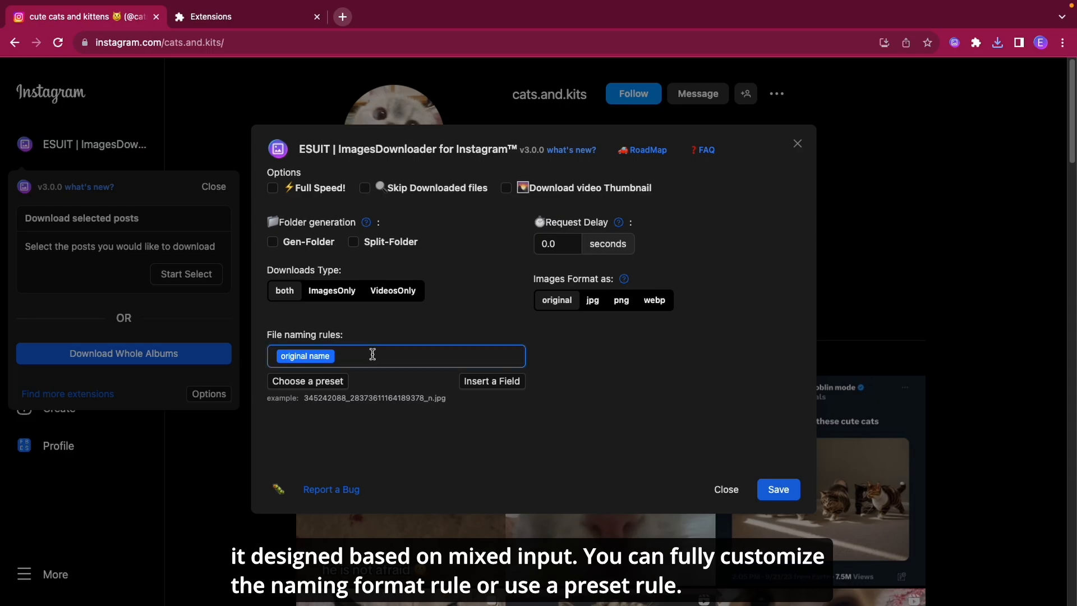
click(307, 381)
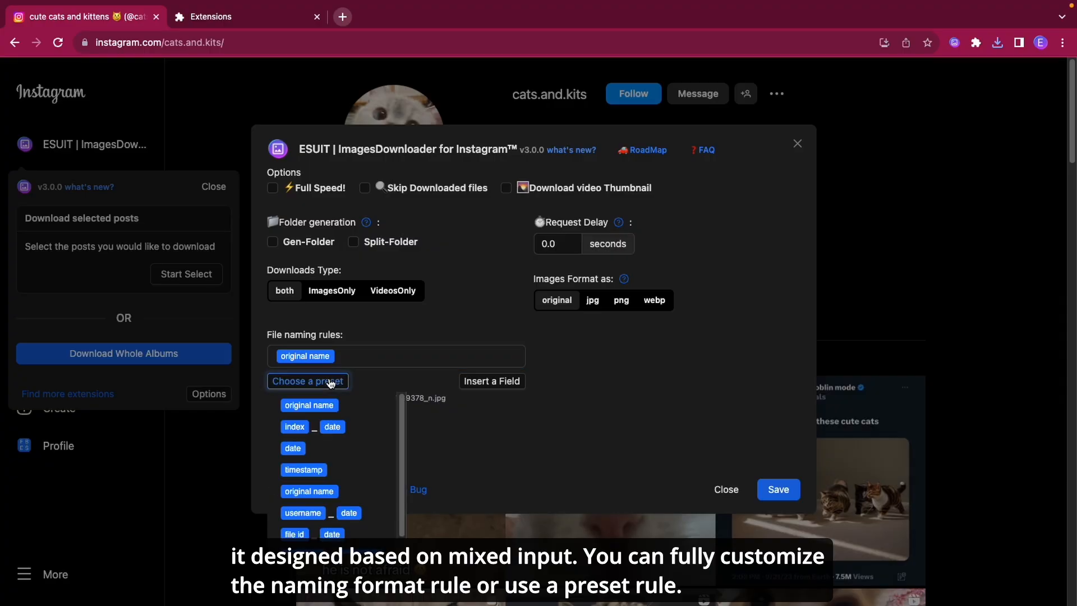
click(313, 426)
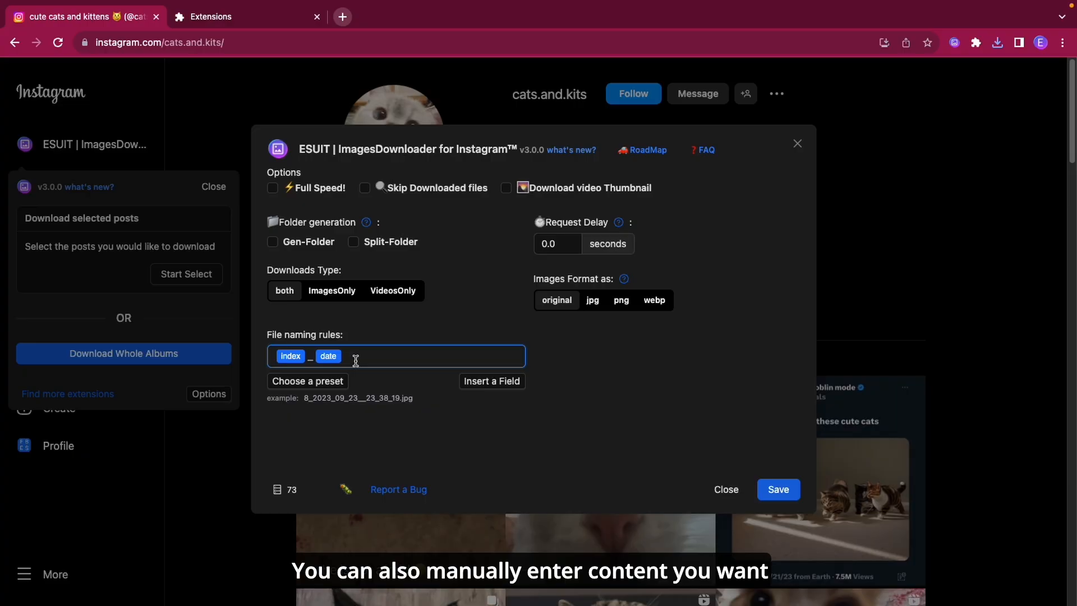
text(_m)
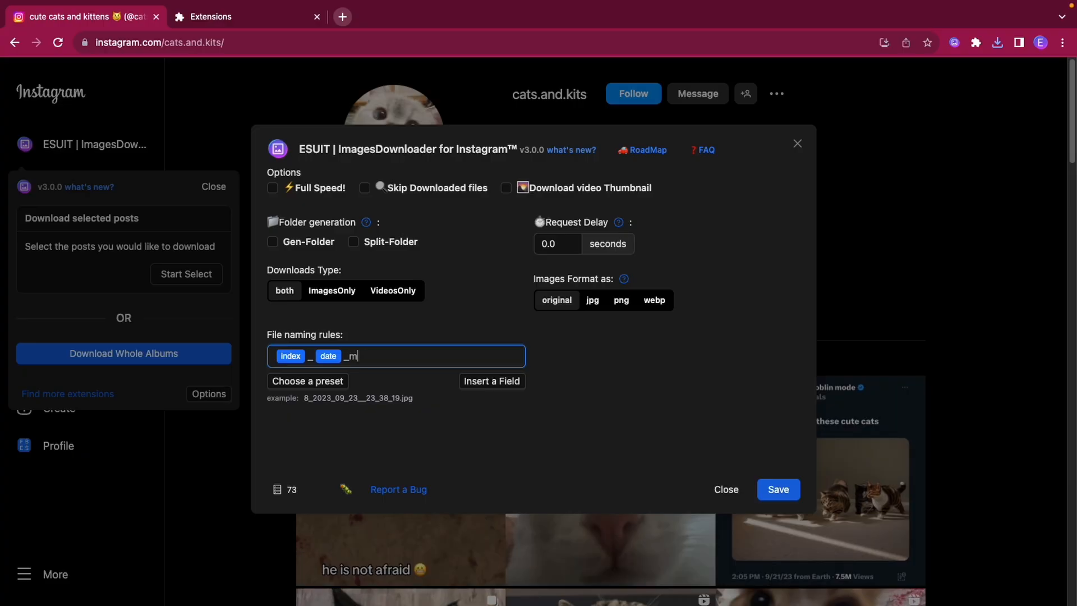
text(yphoto)
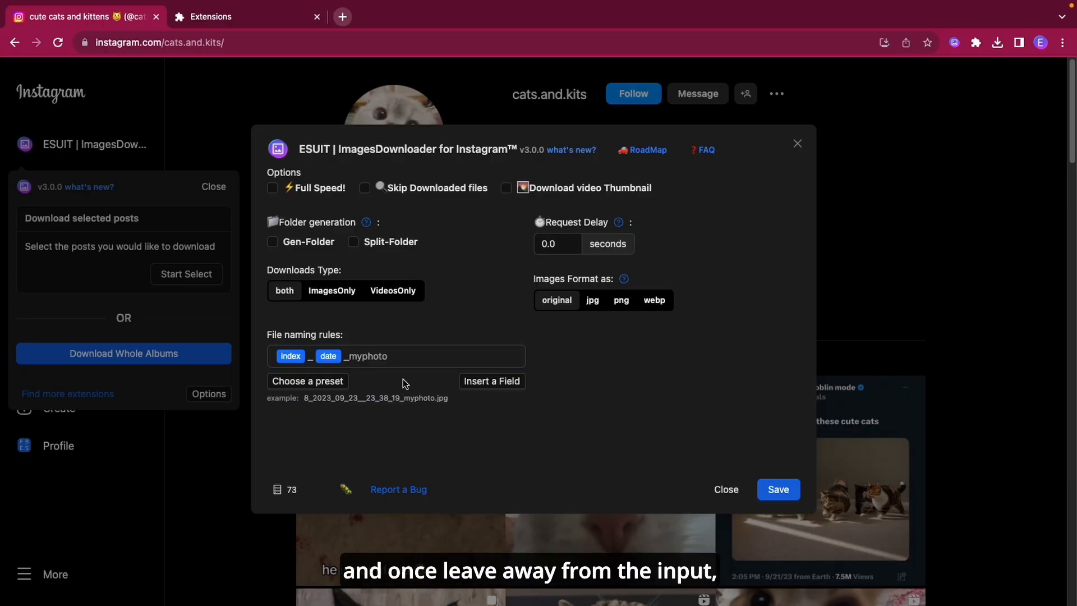
mouse_move(457, 404)
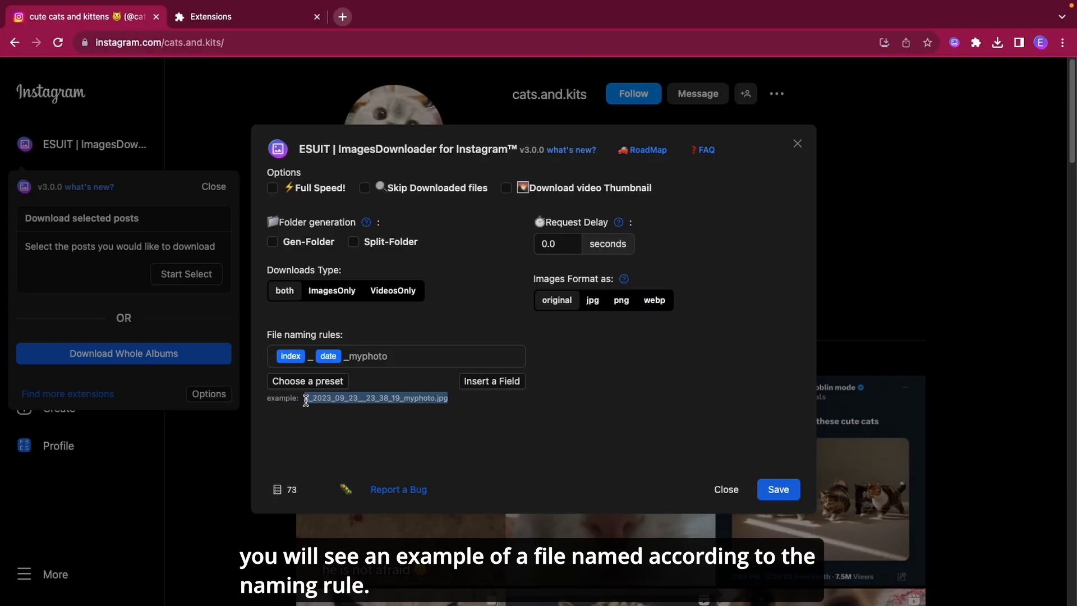
- Insert the timestamp field at the end of the naming rule
click(492, 381)
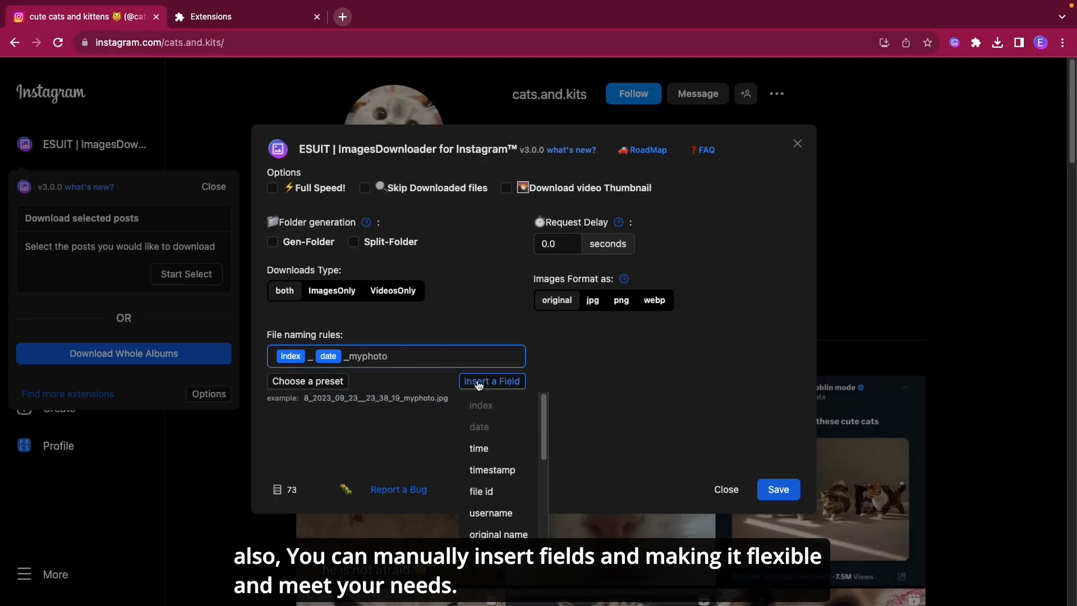
click(492, 470)
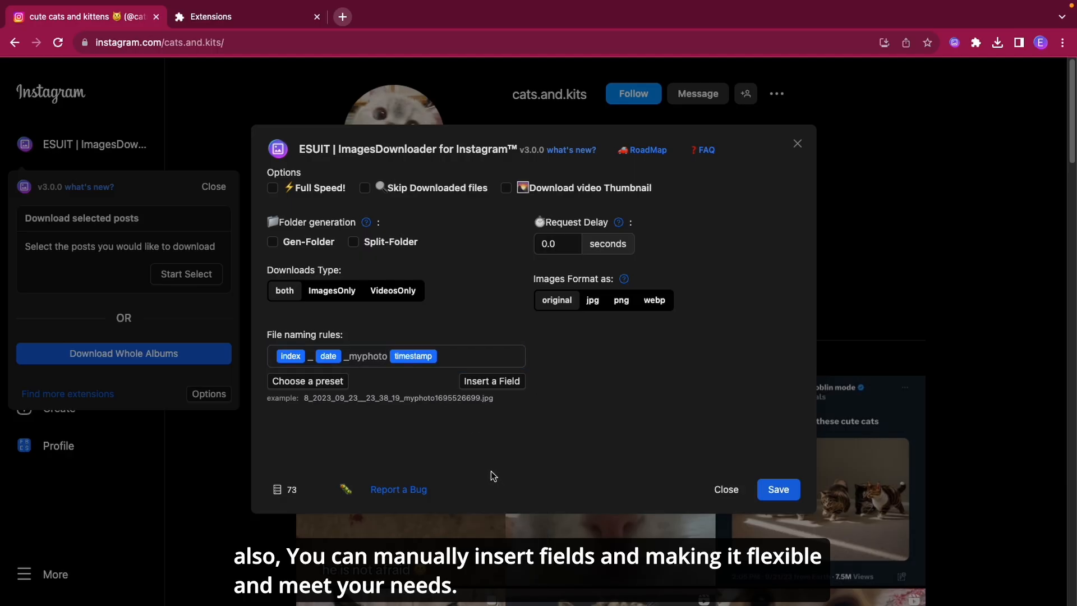
click(491, 381)
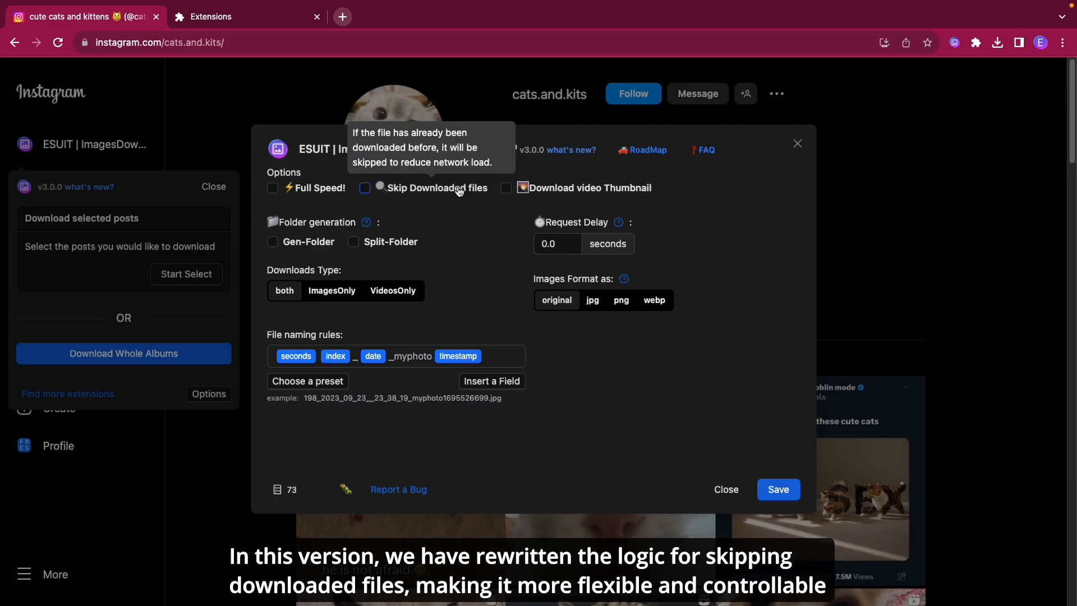
mouse_move(327, 245)
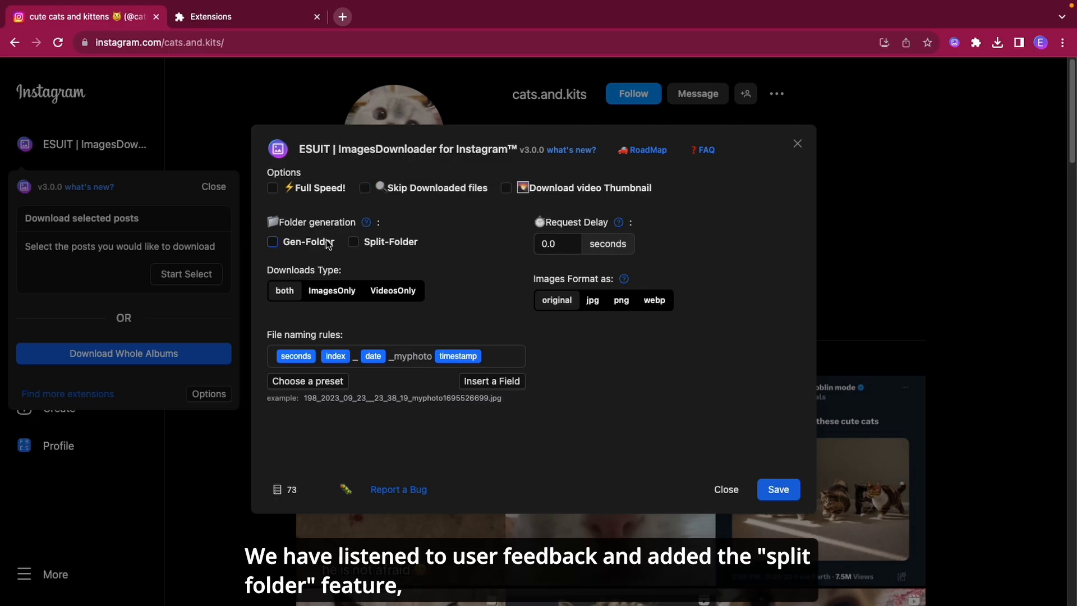
mouse_move(301, 243)
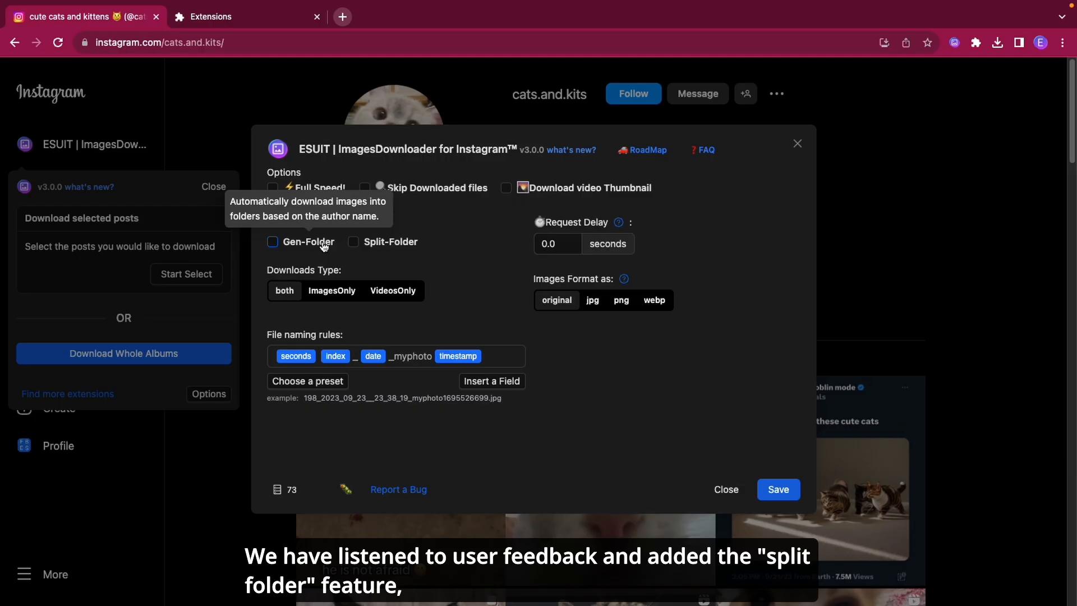
mouse_move(381, 244)
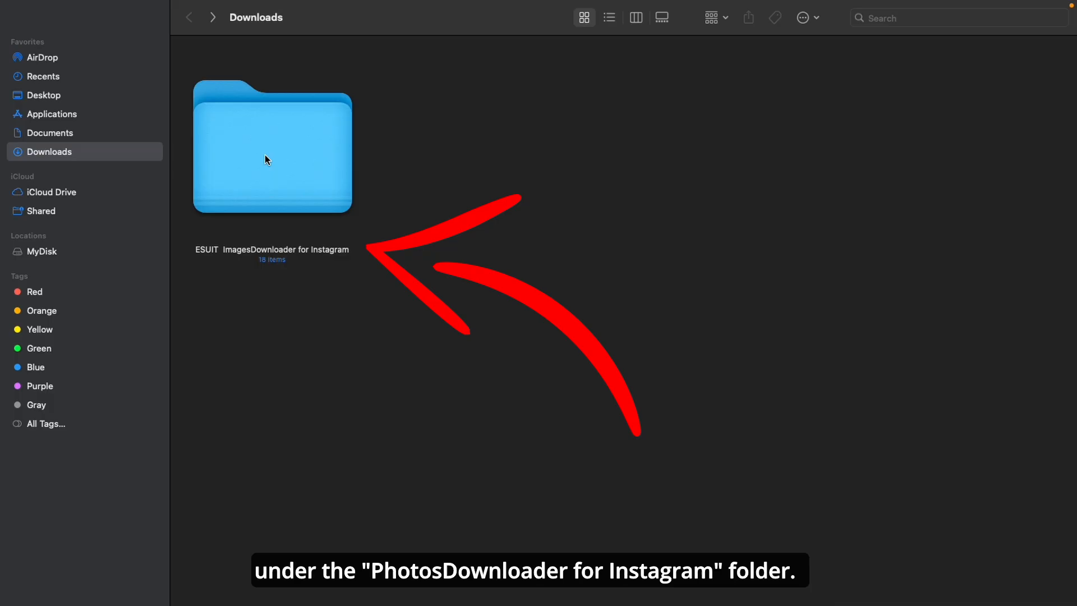
- In Downloads, go into ESUIT ImagesDownloader for Instagram, then catsandkits, then its reels subfolder
double_click(271, 147)
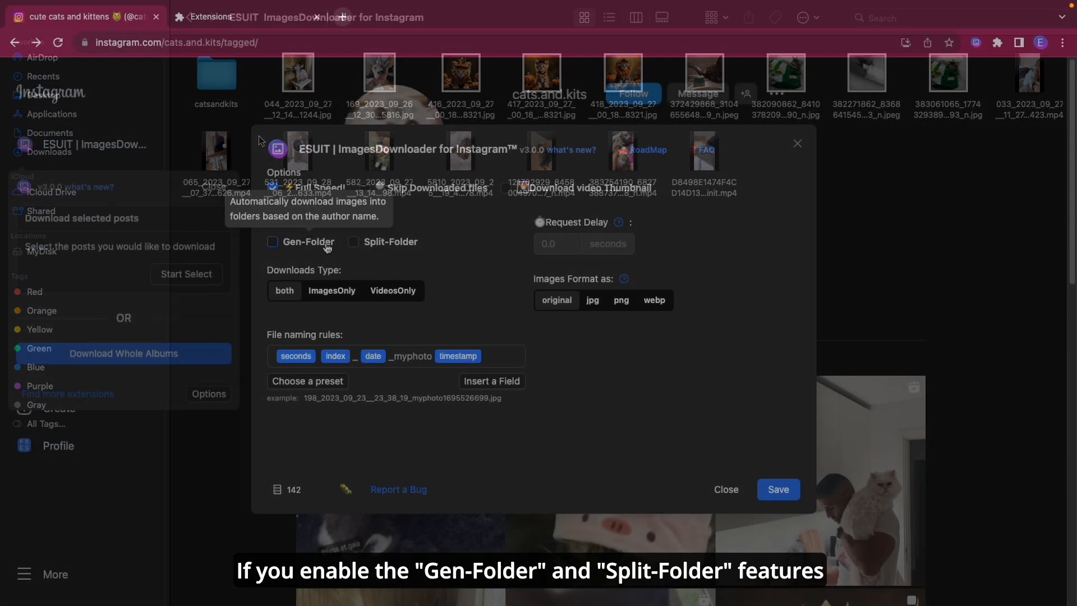
click(273, 242)
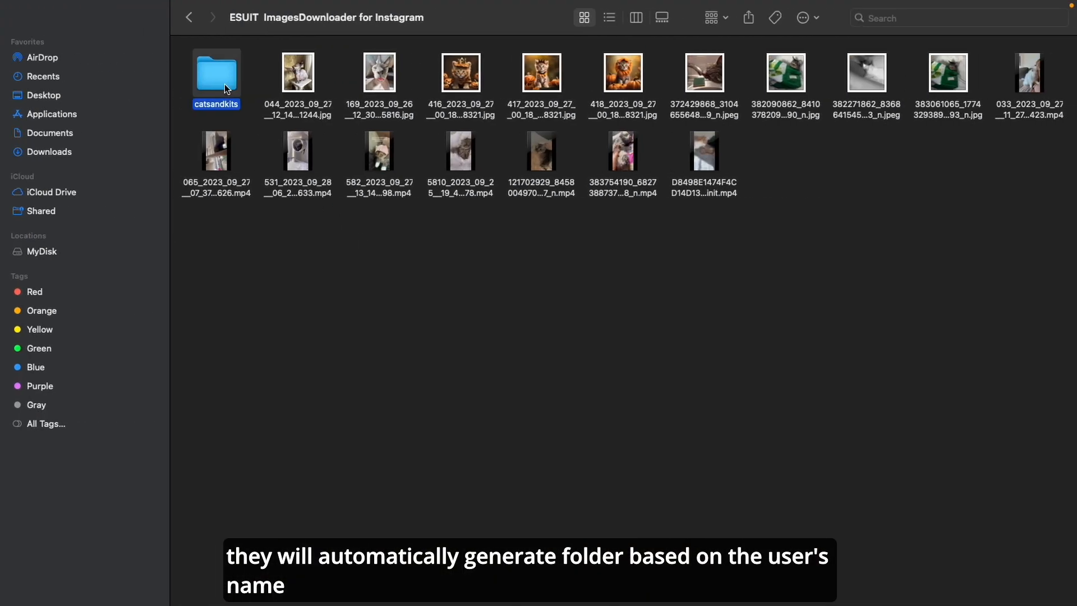
double_click(215, 75)
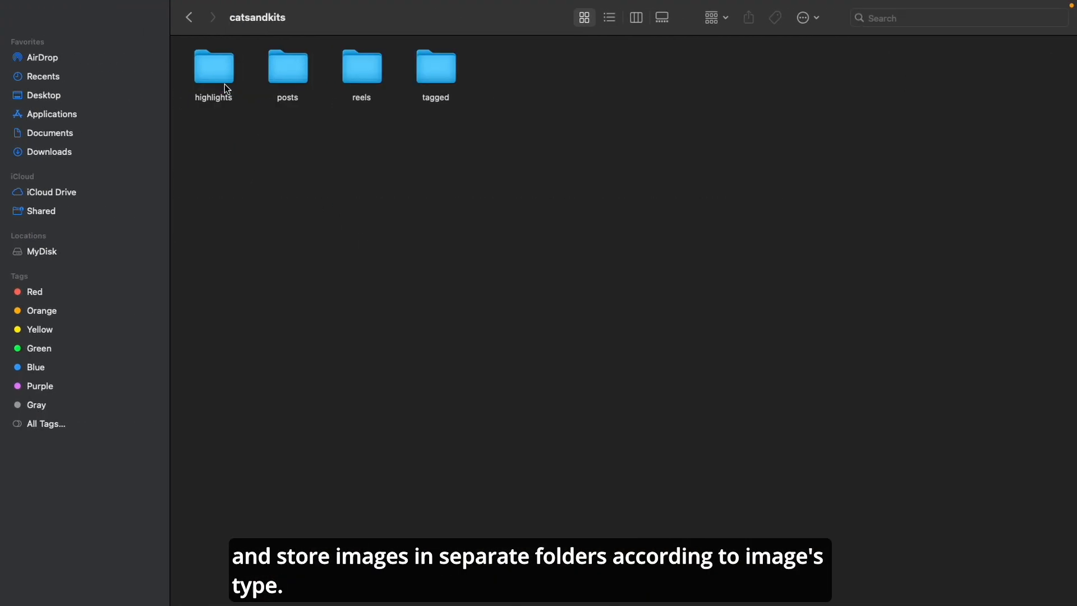
double_click(361, 66)
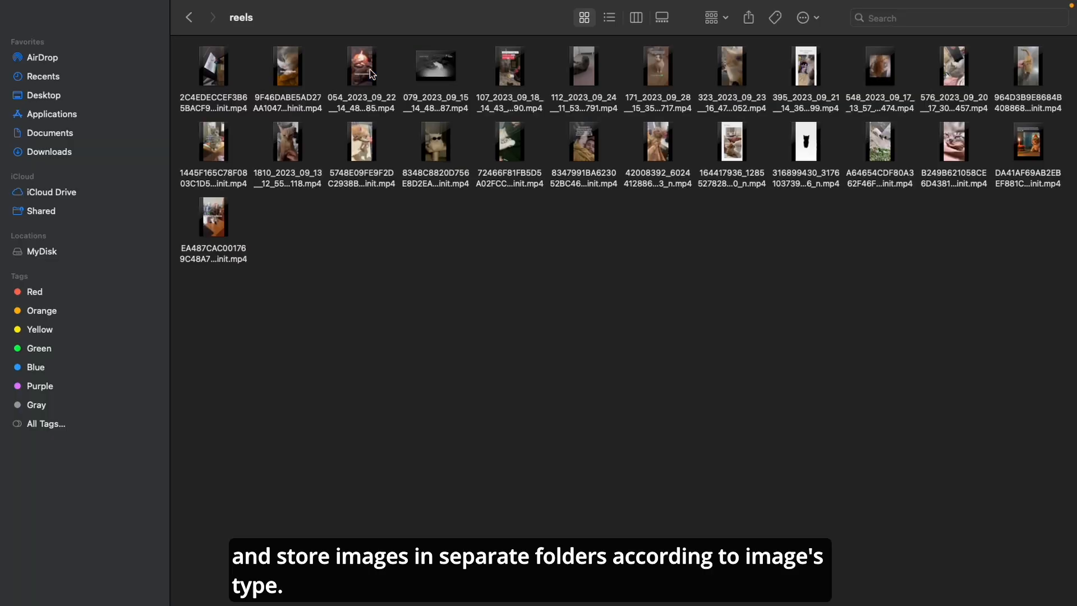
mouse_move(216, 35)
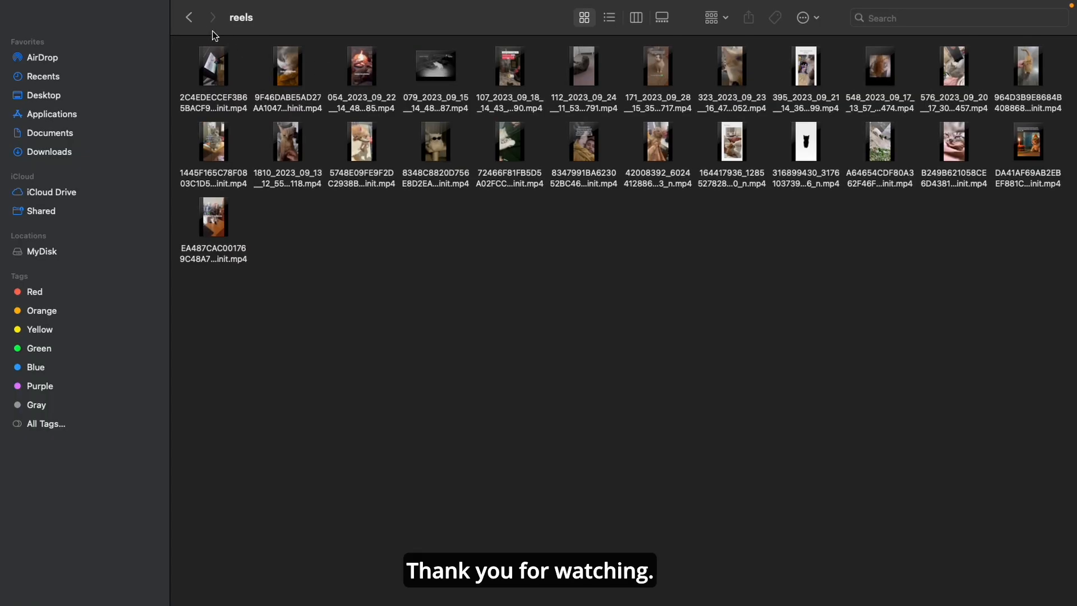